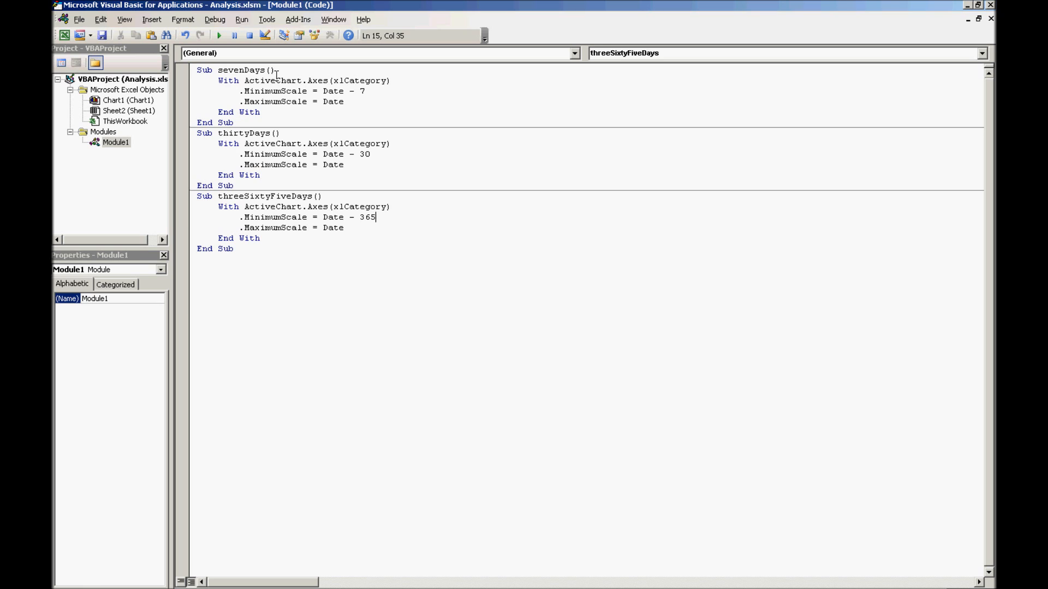
- Review the sevenDays, thirtyDays and threeSixtyFiveDays macro names in the VBA code
{"action": "double_click", "coordinate": [242, 70]}
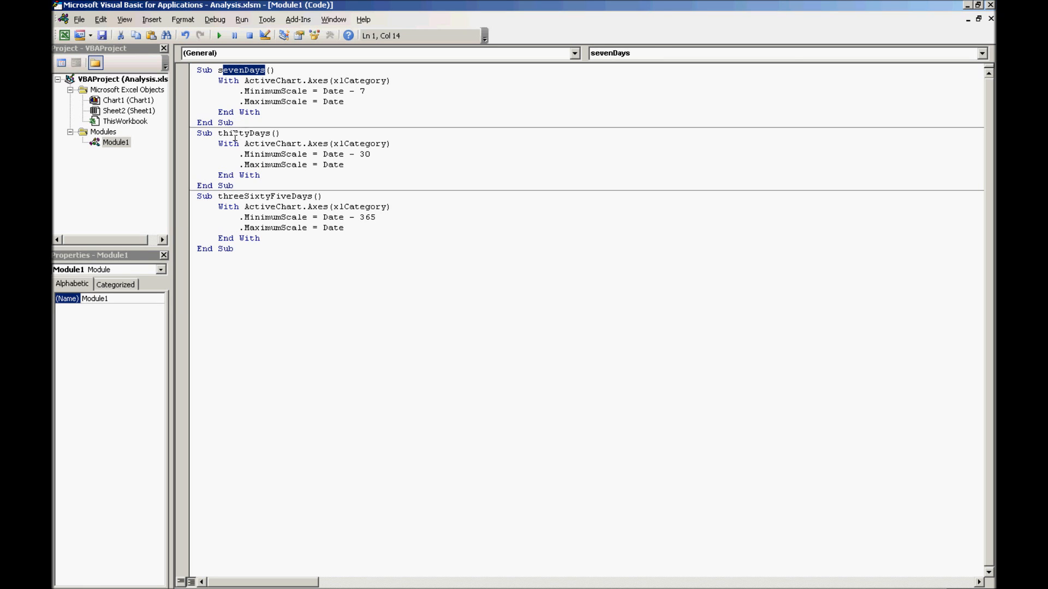
{"action": "double_click", "coordinate": [267, 195]}
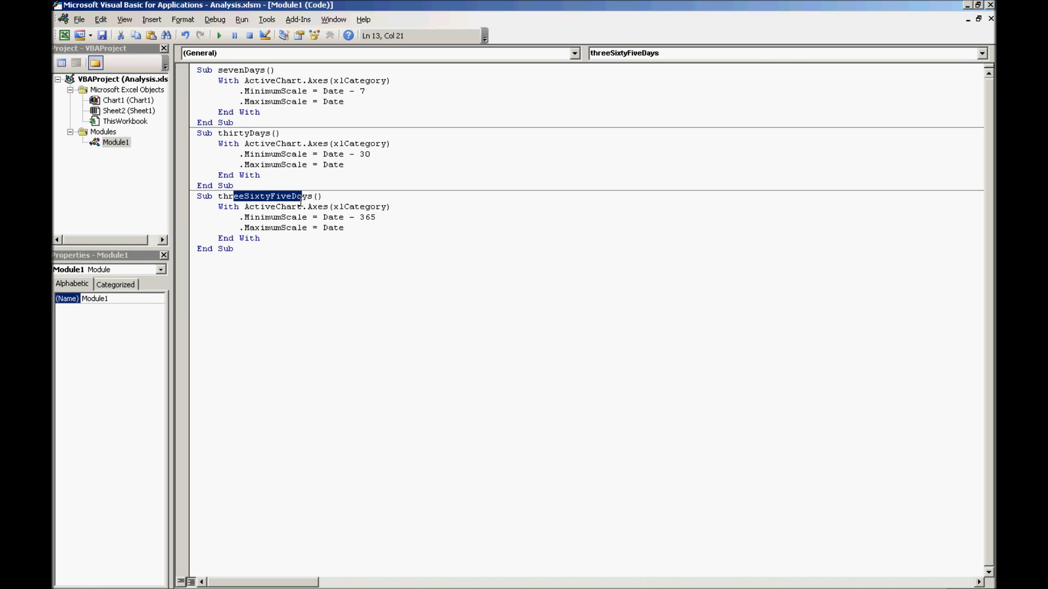
{"action": "left_click", "coordinate": [376, 217]}
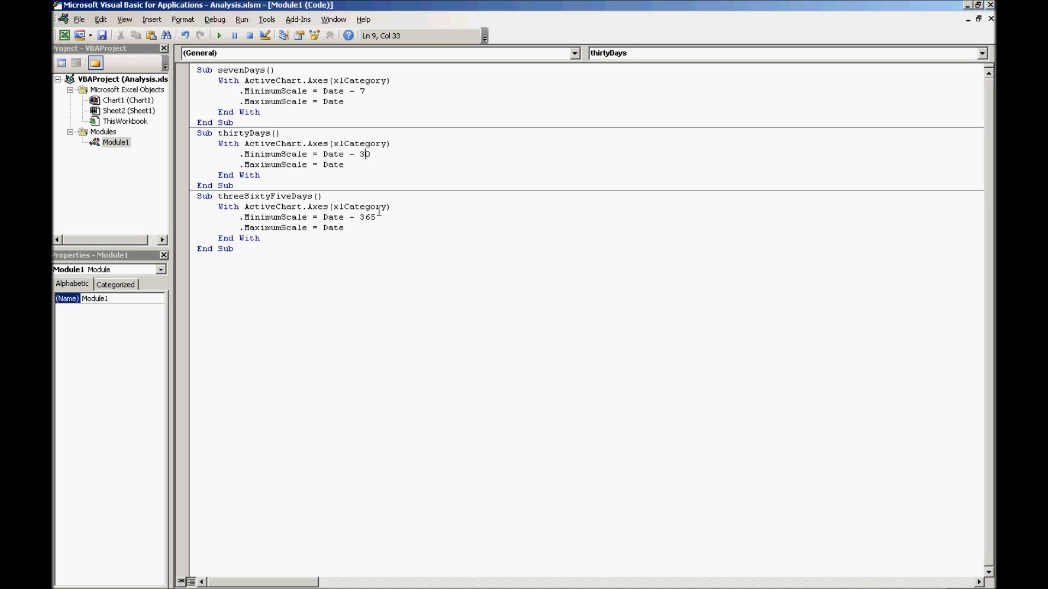
{"action": "double_click", "coordinate": [367, 218]}
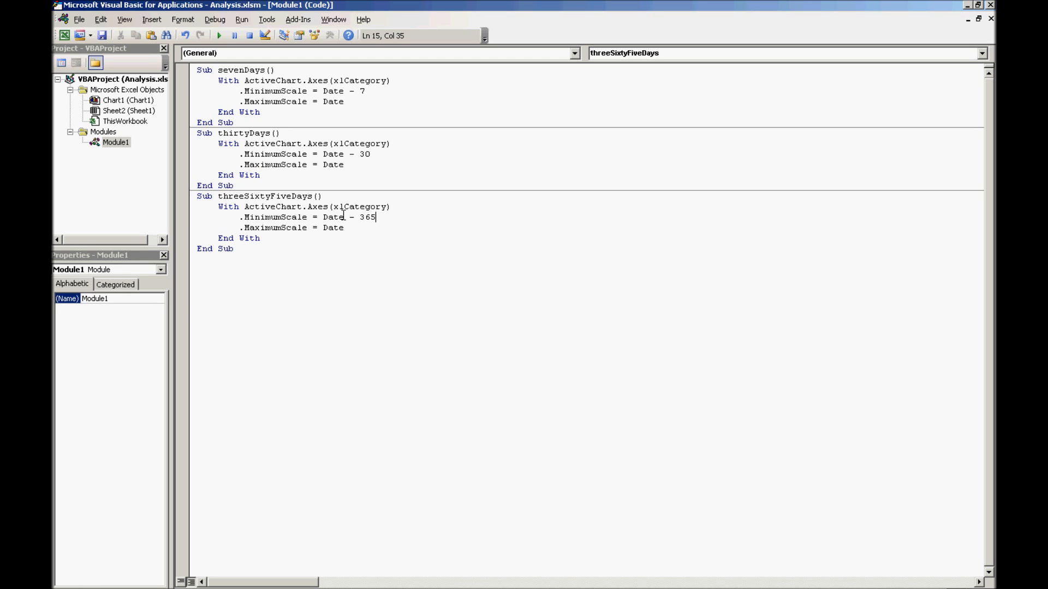
{"action": "mouse_move", "coordinate": [431, 118]}
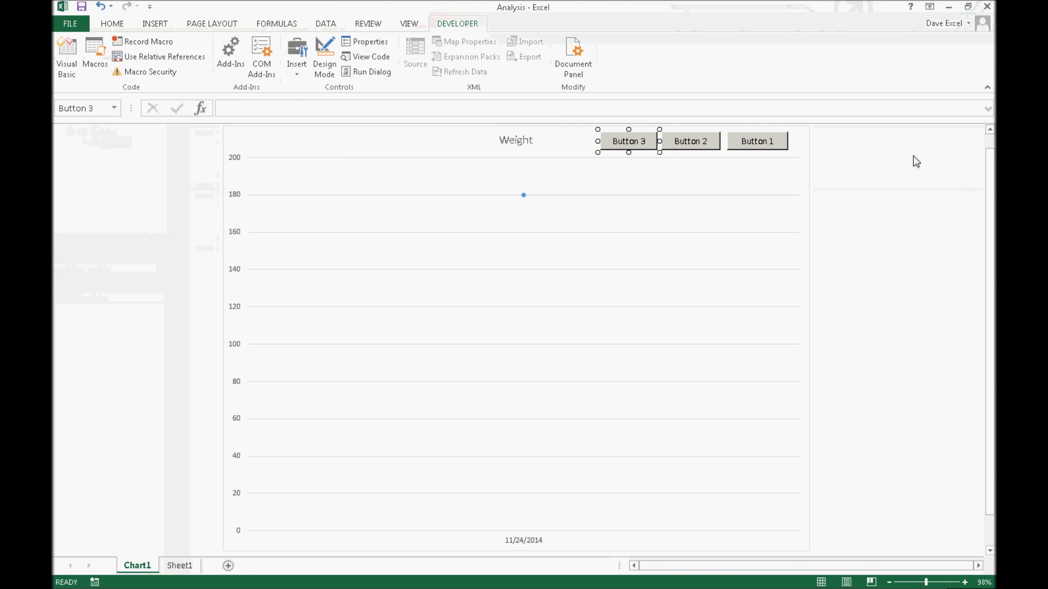
{"action": "mouse_move", "coordinate": [737, 147]}
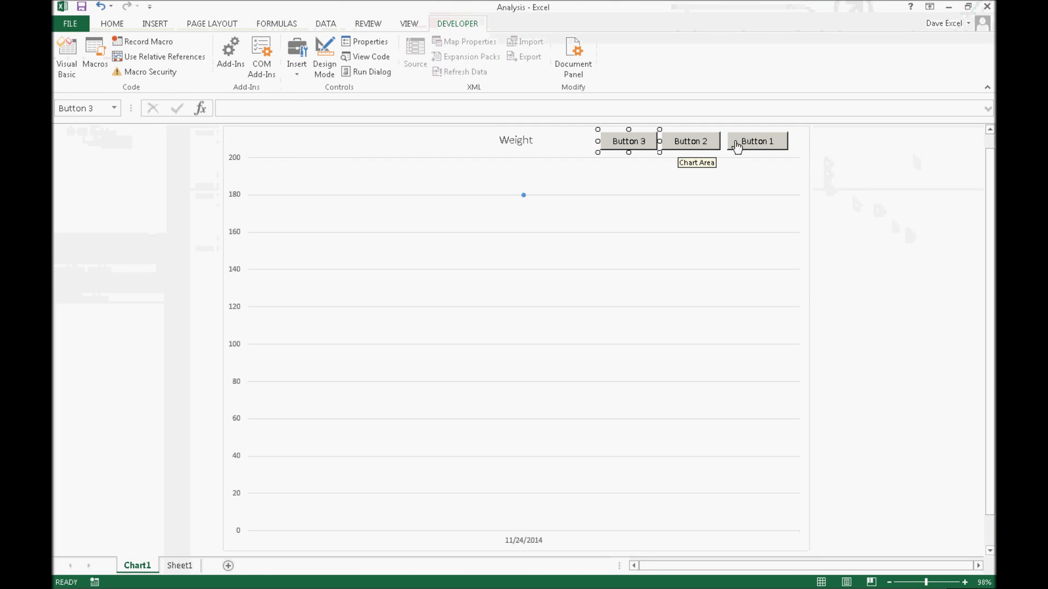
{"action": "mouse_move", "coordinate": [648, 144]}
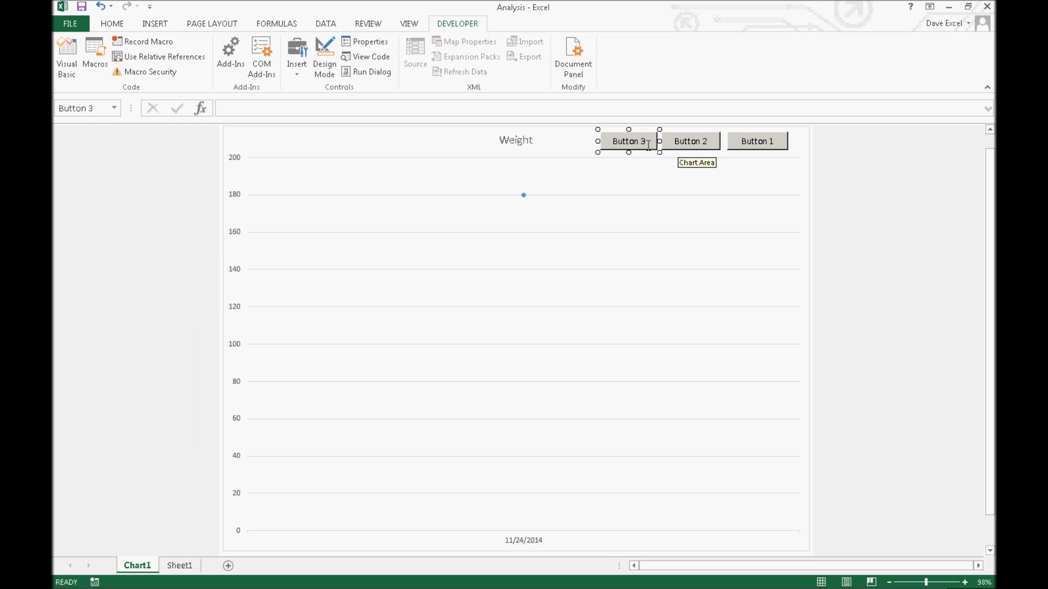
{"action": "mouse_move", "coordinate": [757, 148]}
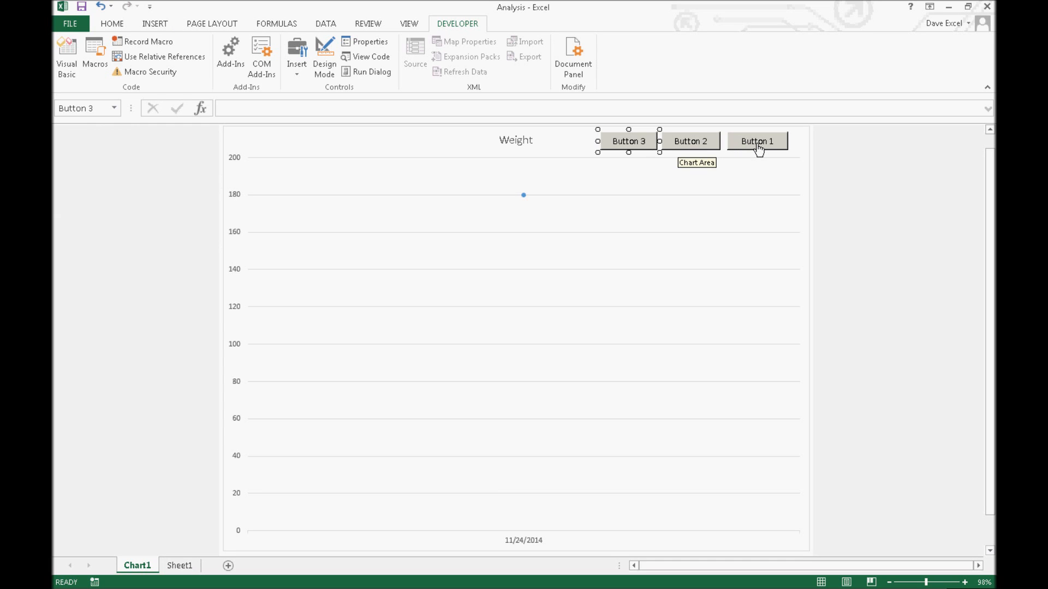
- Relabel the chart's Button 1 as '7 Days' via Edit Text
{"action": "right_click", "coordinate": [757, 140]}
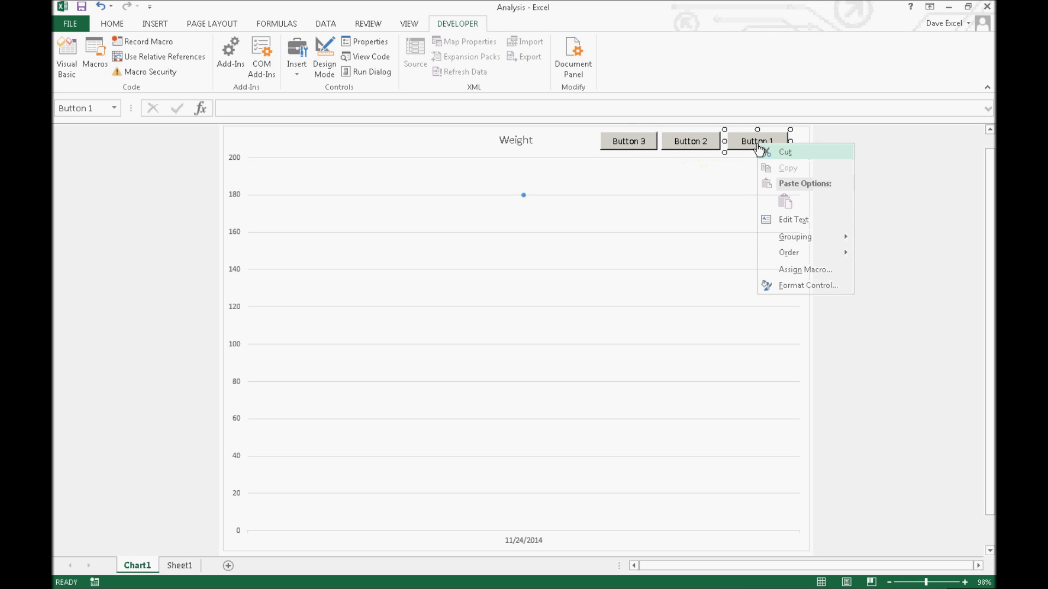
{"action": "mouse_move", "coordinate": [750, 147]}
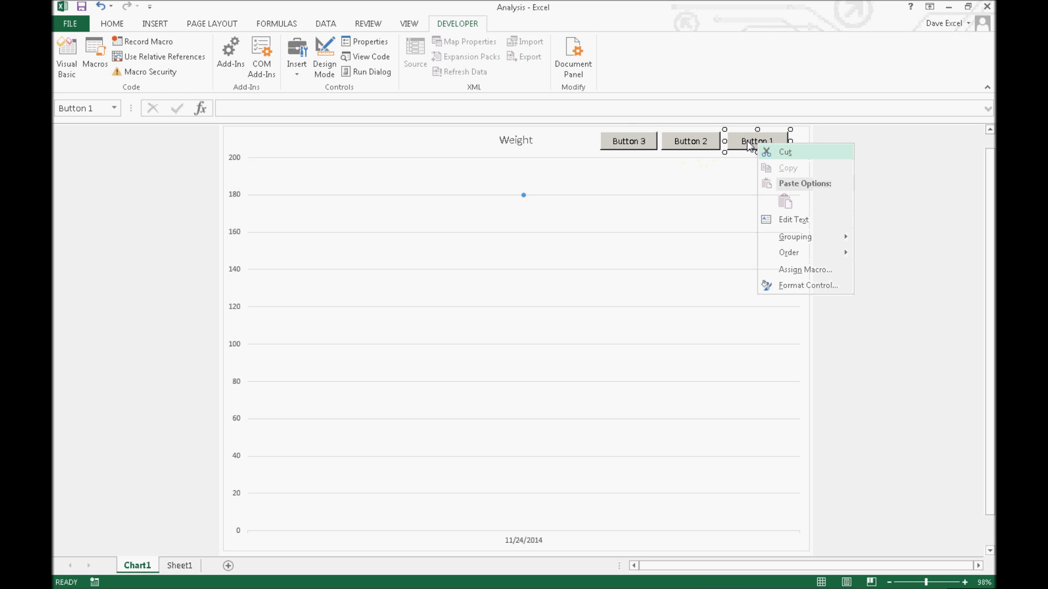
{"action": "left_click", "coordinate": [794, 219]}
{"action": "type", "text": "7"}
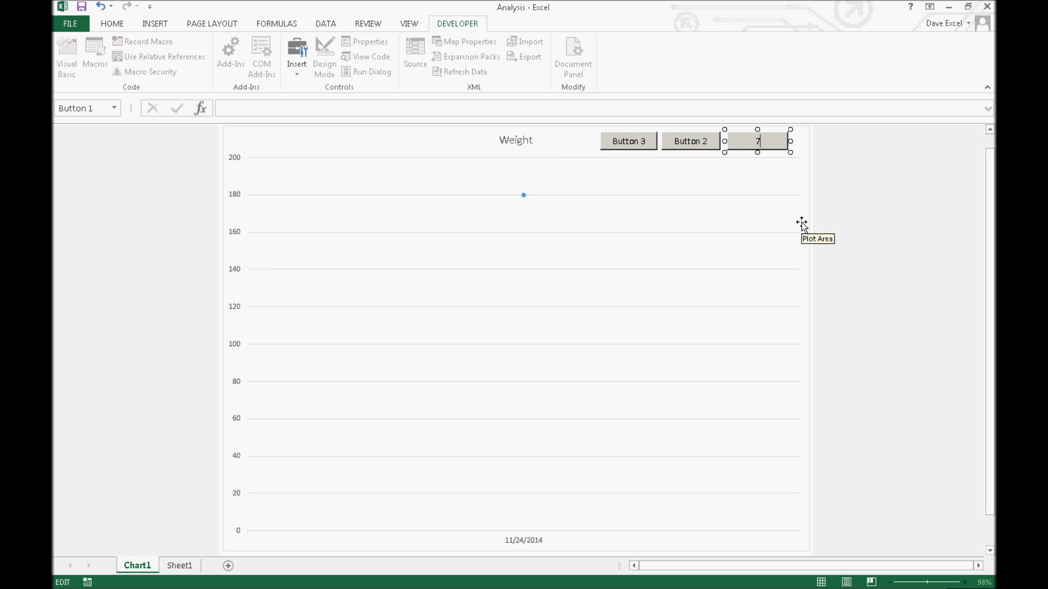
{"action": "type", "text": "Da"}
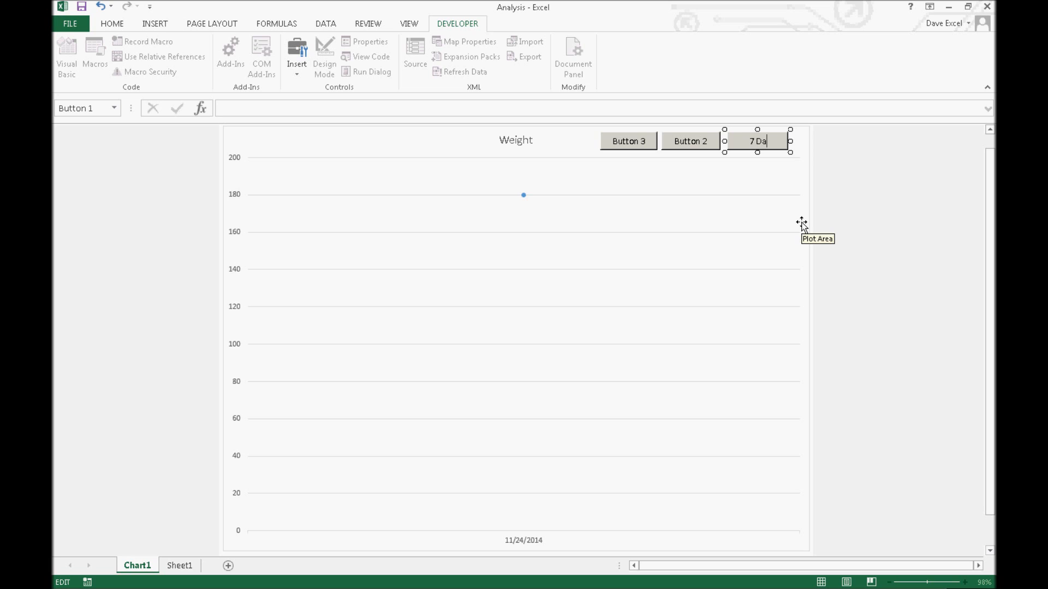
- Relabel Button 2 as '30 Days' and begin editing Button 3's label
{"action": "right_click", "coordinate": [690, 140]}
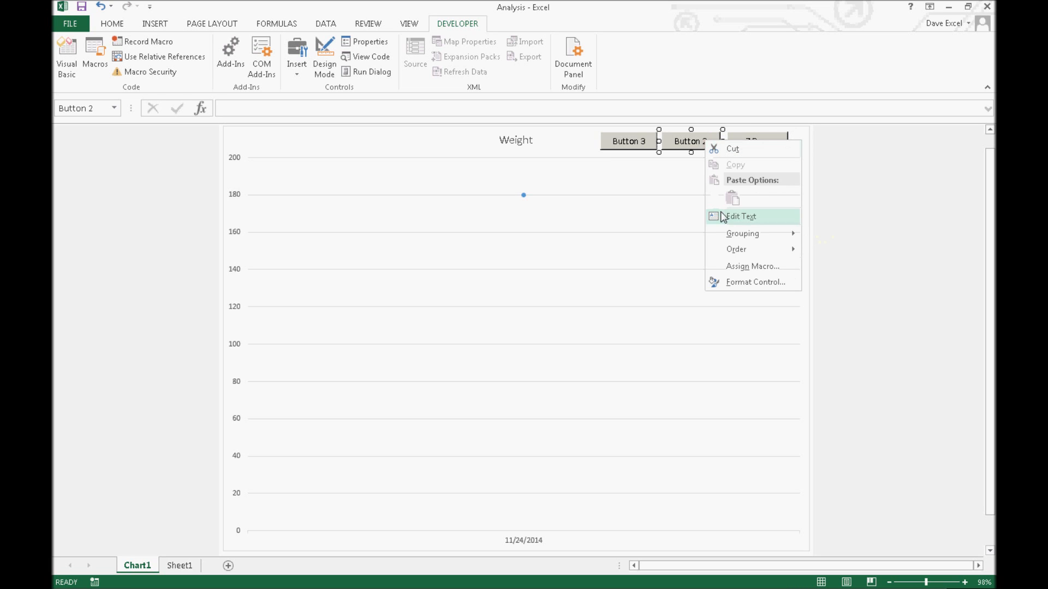
{"action": "left_click", "coordinate": [740, 216]}
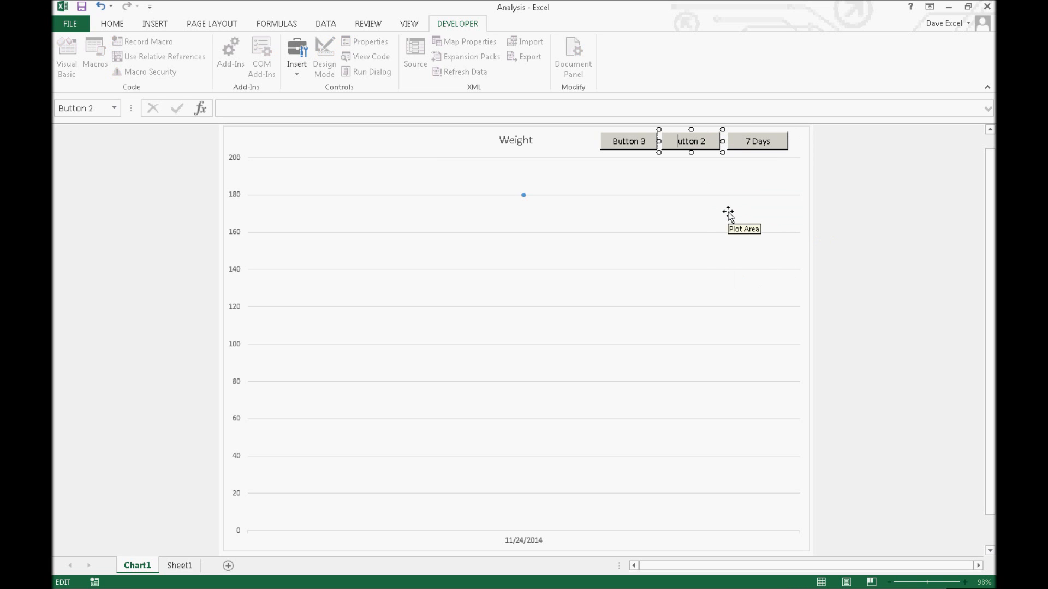
{"action": "type", "text": "30 D"}
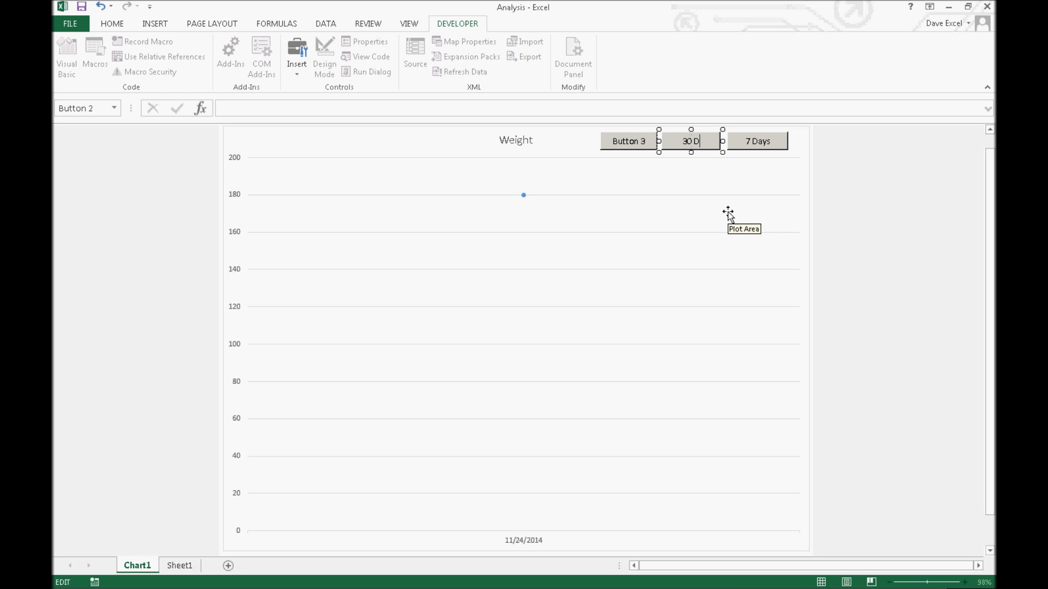
{"action": "right_click", "coordinate": [626, 140]}
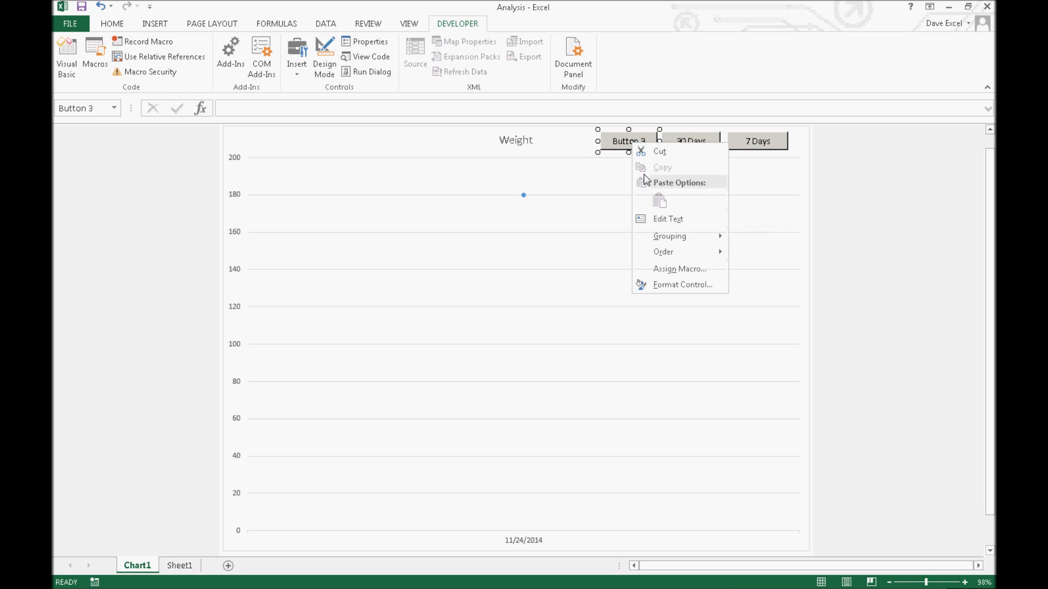
{"action": "left_click", "coordinate": [666, 219]}
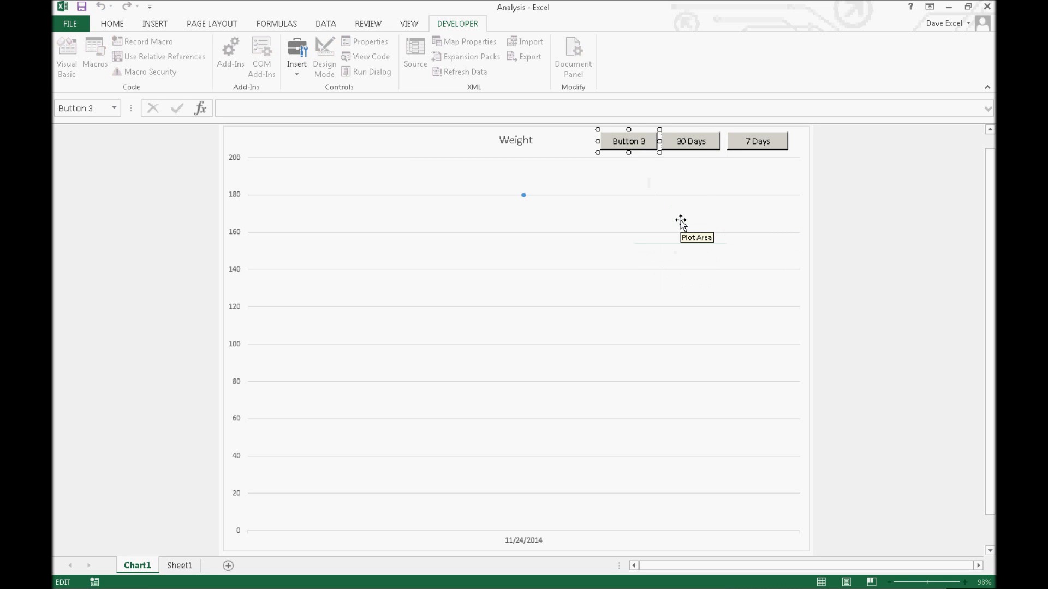